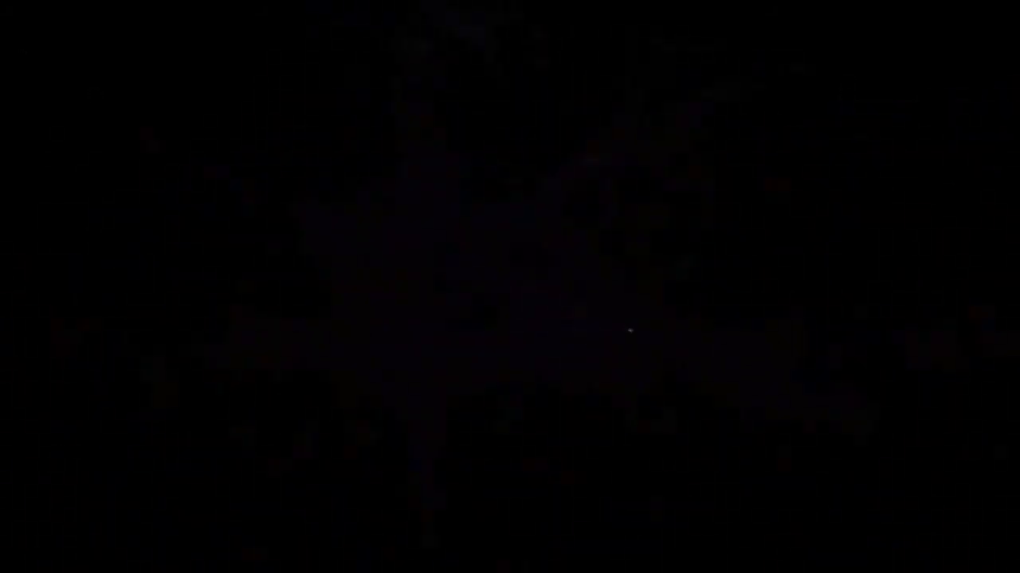
mouse_move(625, 289)
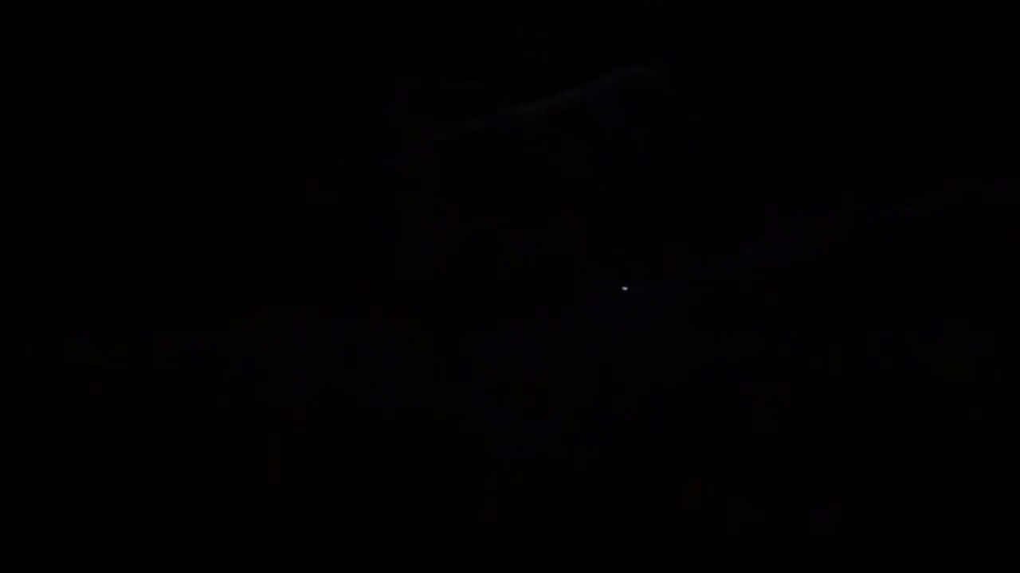